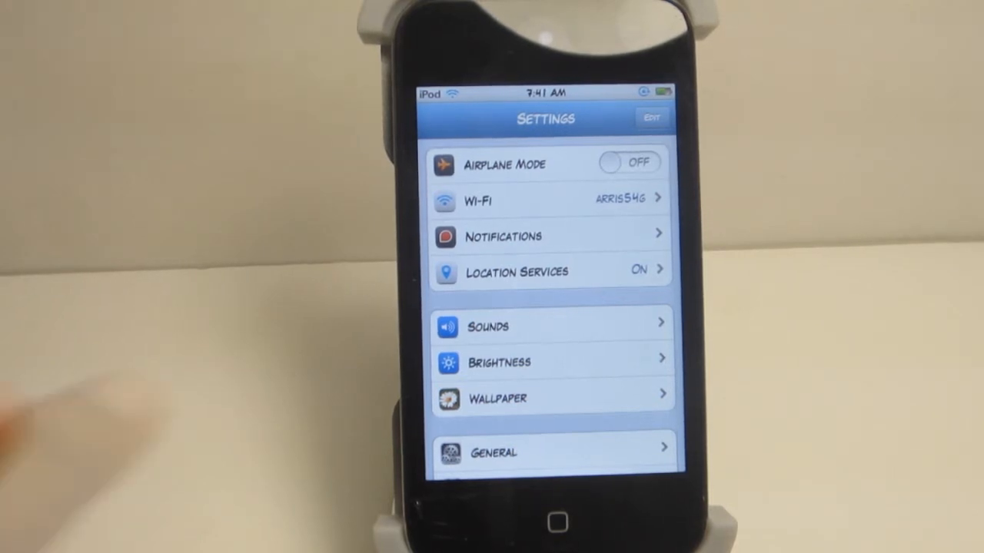
Open the Activator page from the Settings list, showing Anywhere, At Home Screen, In Application and At Lock Screen
{"action": "scroll", "scroll_direction": "down", "scroll_amount": 3}
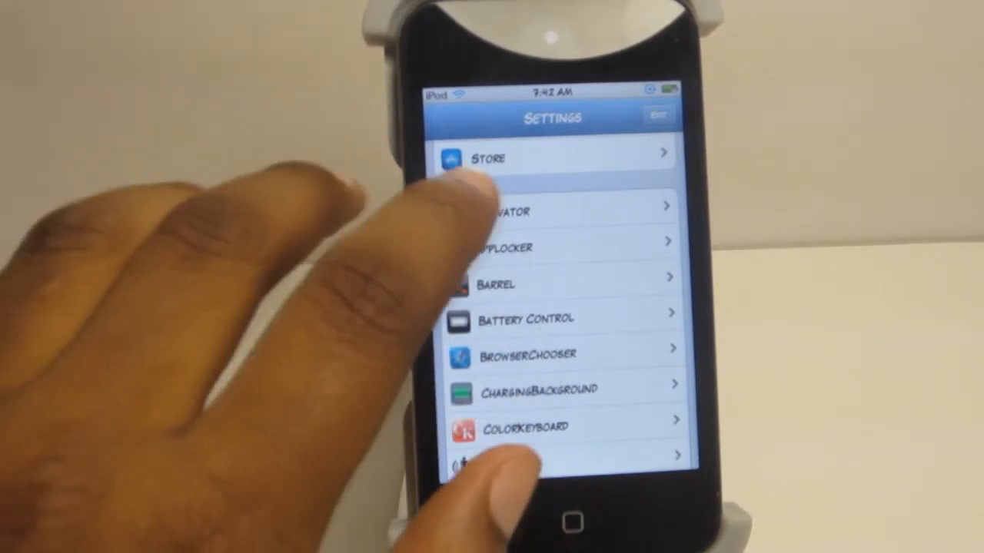
{"action": "left_click", "coordinate": [553, 209]}
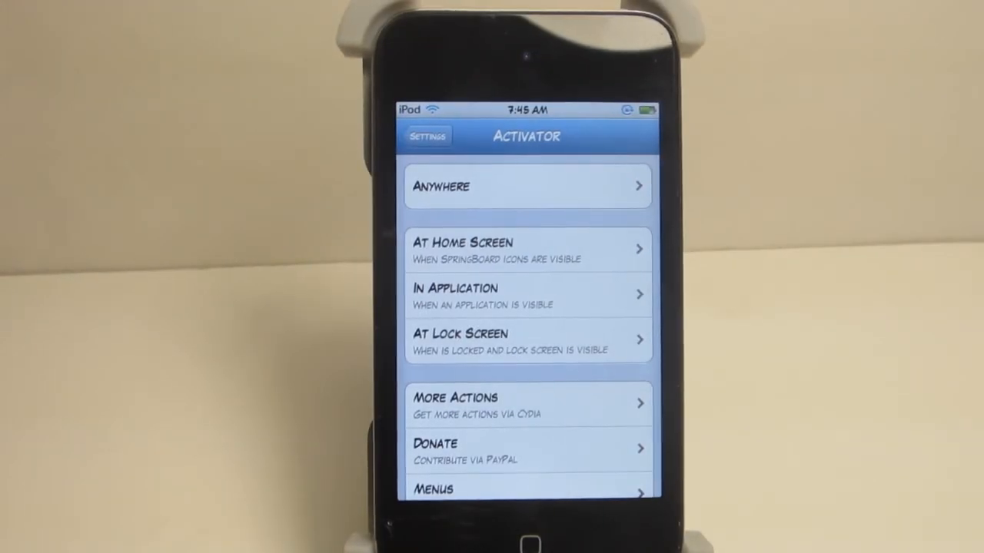
Within Anywhere, open the Home Button Short Hold gesture to show its Activate application list
{"action": "left_click", "coordinate": [525, 186]}
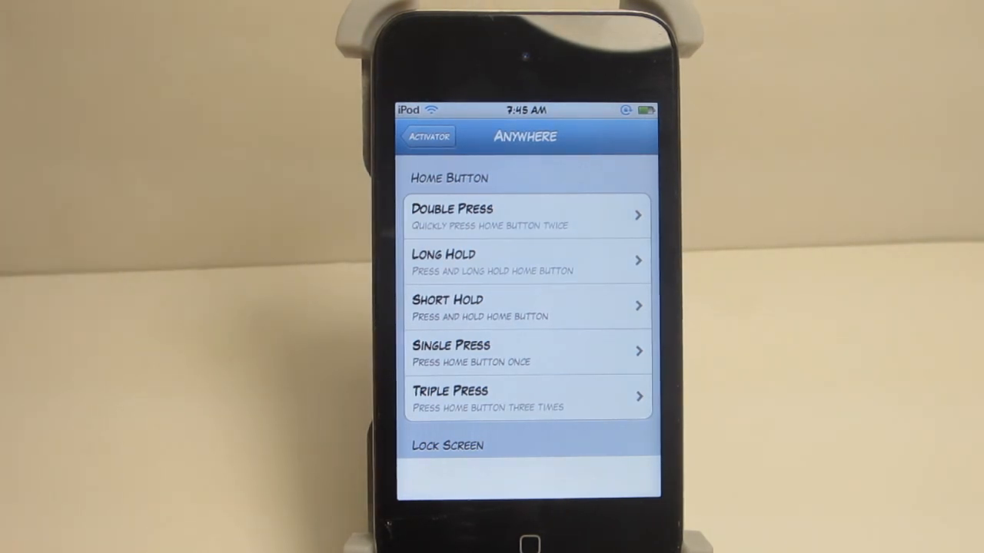
{"action": "scroll", "scroll_direction": "down", "scroll_amount": 3}
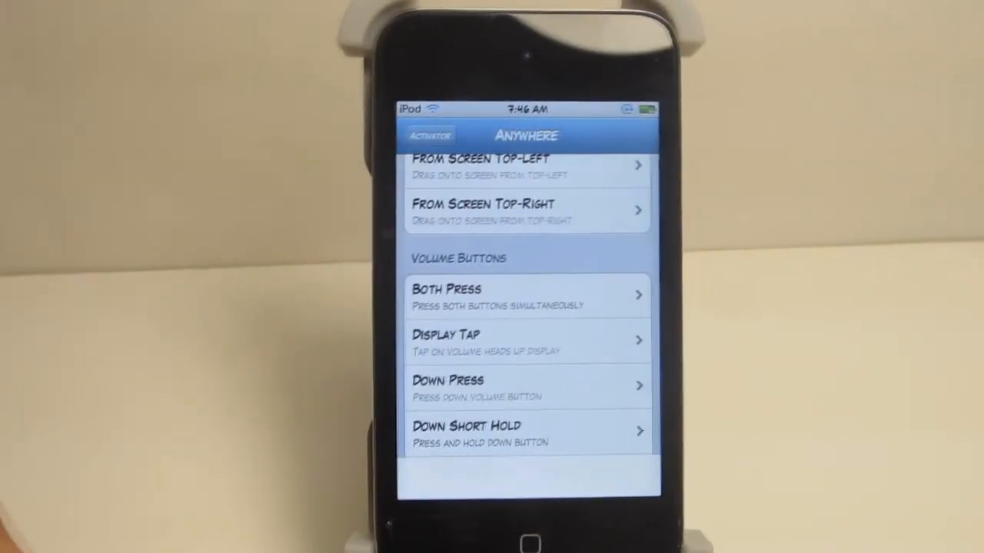
{"action": "left_click", "coordinate": [525, 431]}
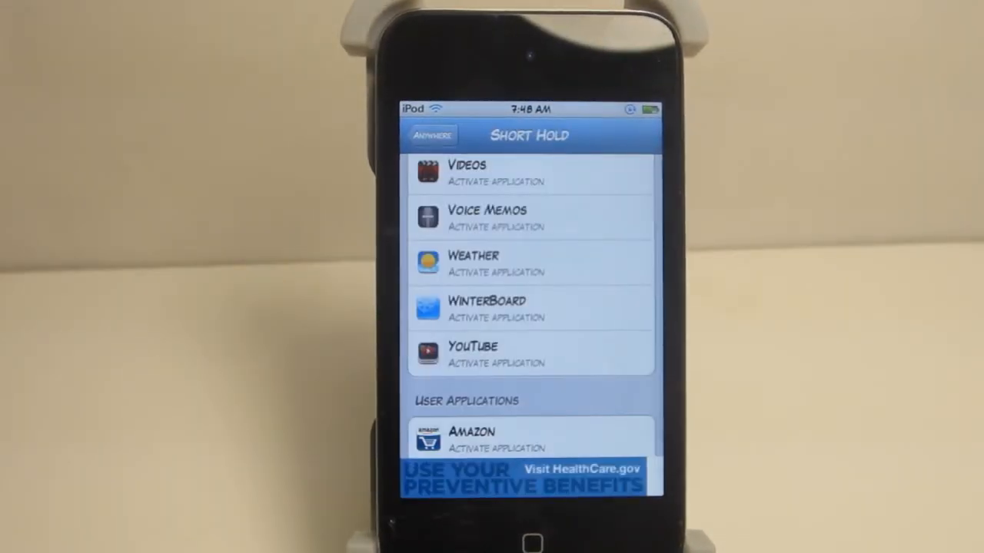